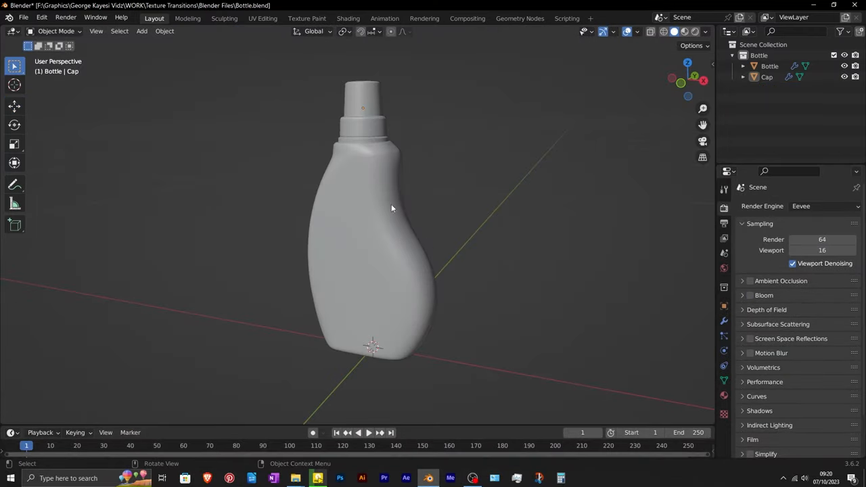
# Step: Show the viewport sidebar with the cap's location, rotation, scale and dimensions
pyautogui.click(263, 19)
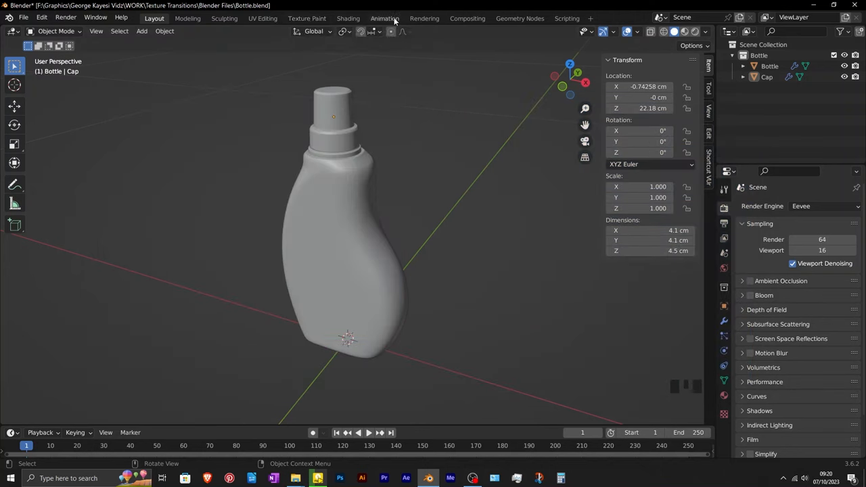
# Step: In the Shading workspace, select the bottle body and add an Image Texture node
pyautogui.click(347, 19)
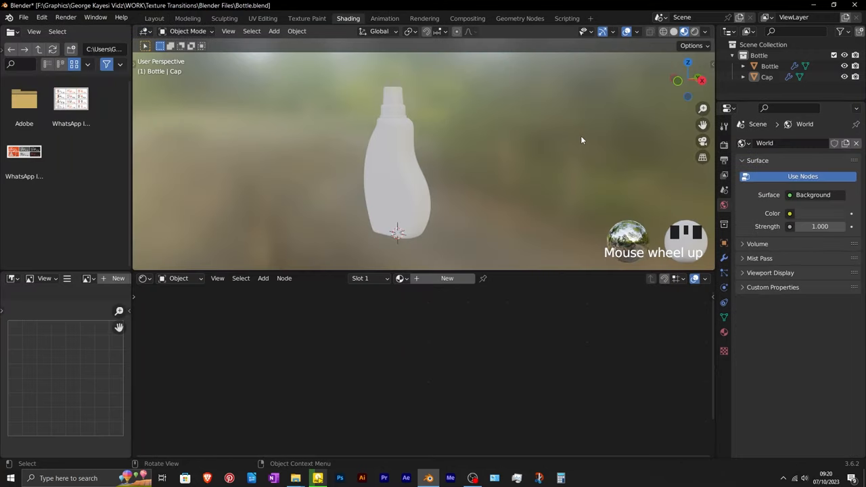
pyautogui.click(706, 31)
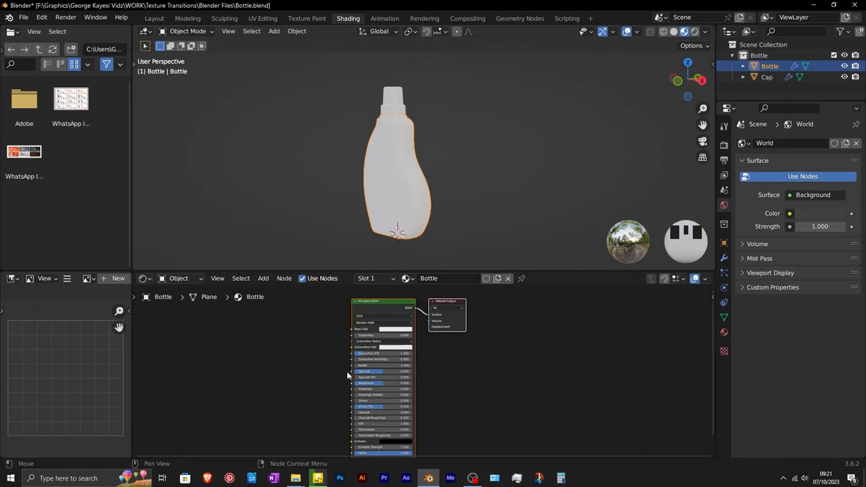
pyautogui.click(263, 279)
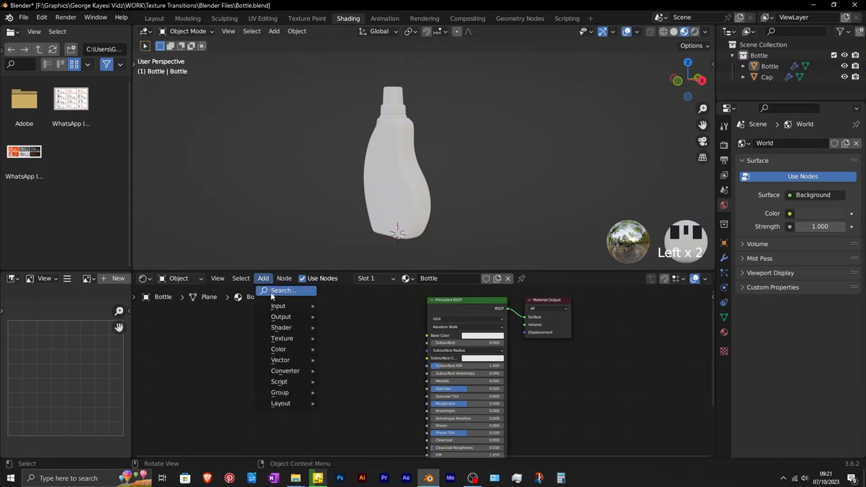
pyautogui.click(281, 338)
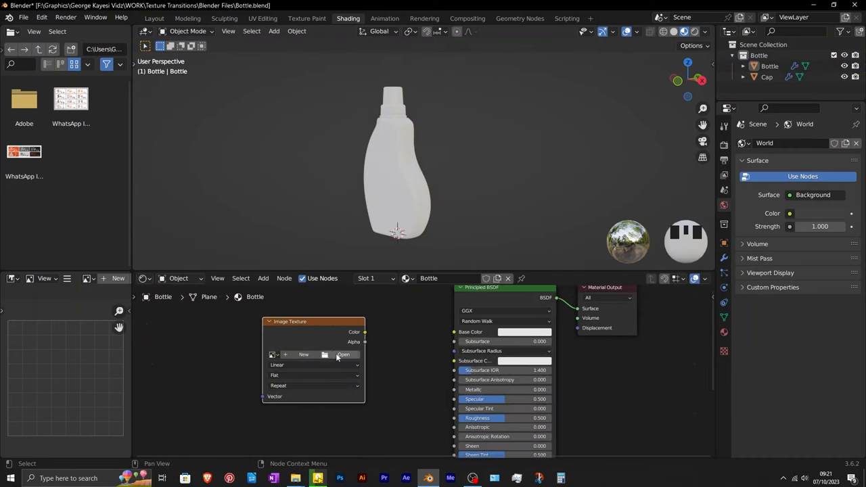
# Step: Load Orange Bottle texture.jpg from the Textures folder and feed its colour into the Base Color
pyautogui.click(343, 355)
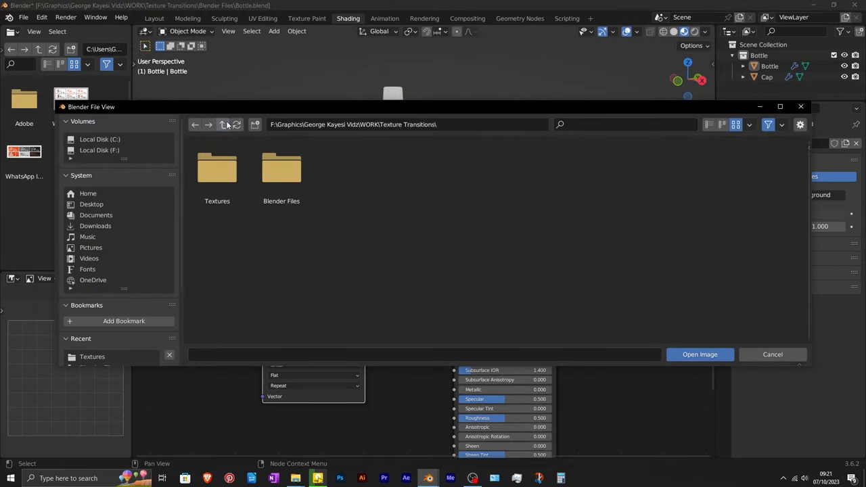
pyautogui.doubleClick(216, 168)
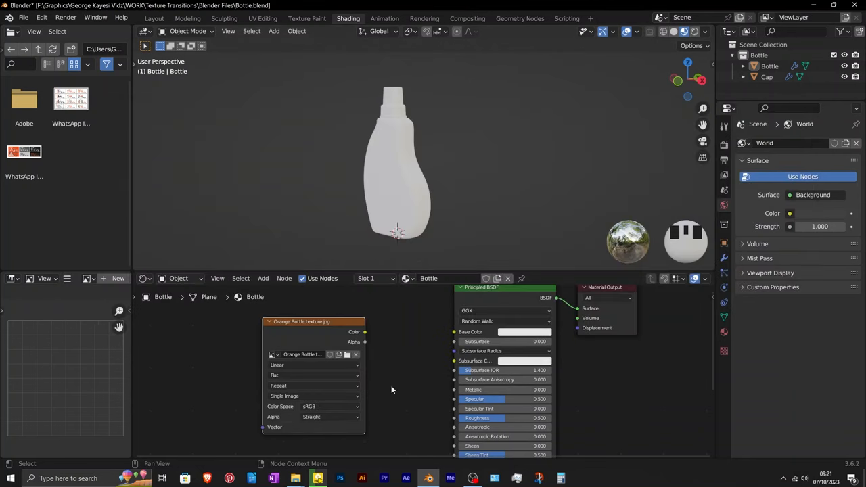
pyautogui.moveTo(366, 332); pyautogui.dragTo(452, 332)
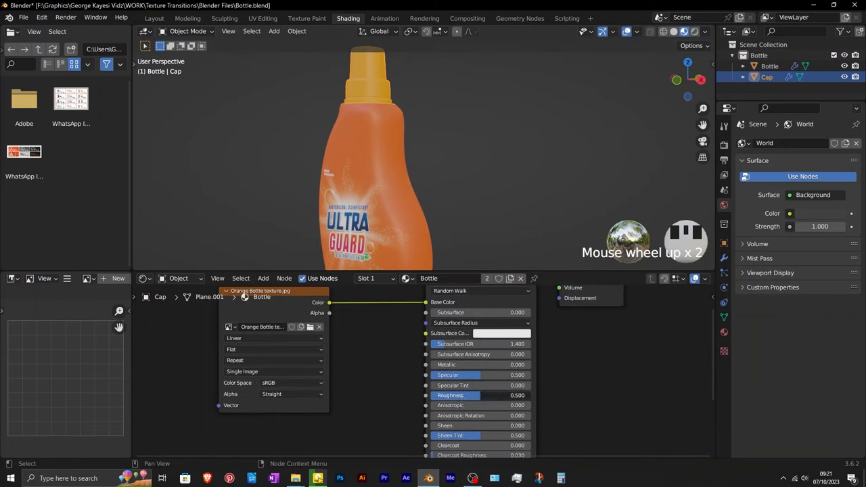
pyautogui.moveTo(474, 395); pyautogui.dragTo(460, 395)
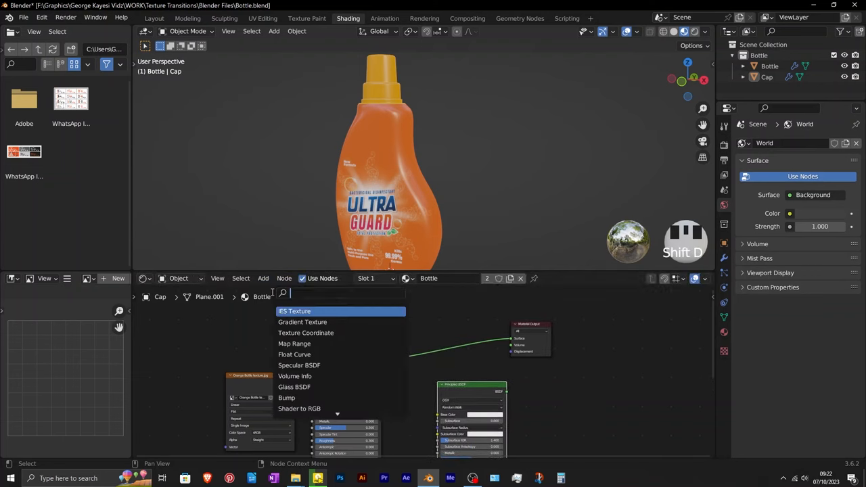
# Step: Add a second Image Texture with Blue Bottle texture.jpg for the duplicated shader and preview it
pyautogui.click(294, 310)
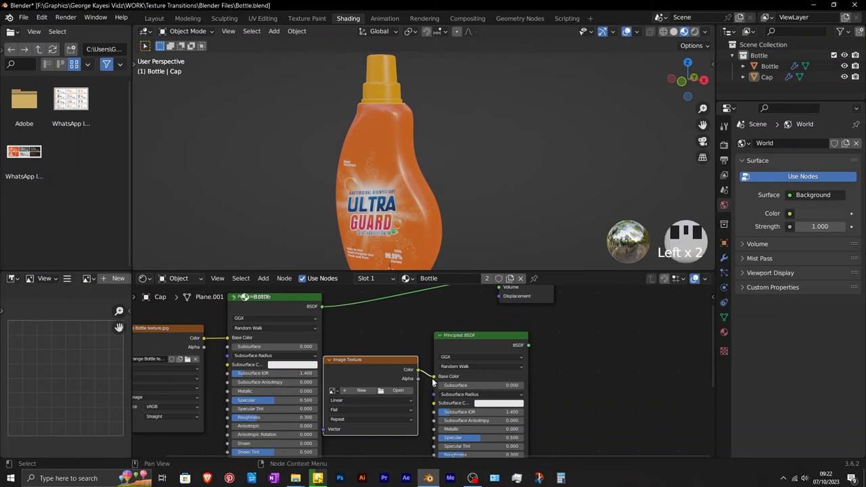
pyautogui.click(398, 390)
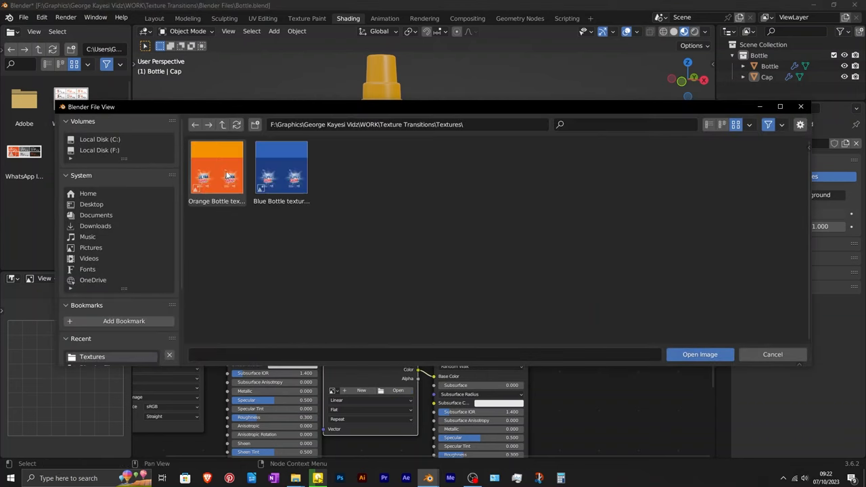
pyautogui.click(281, 168)
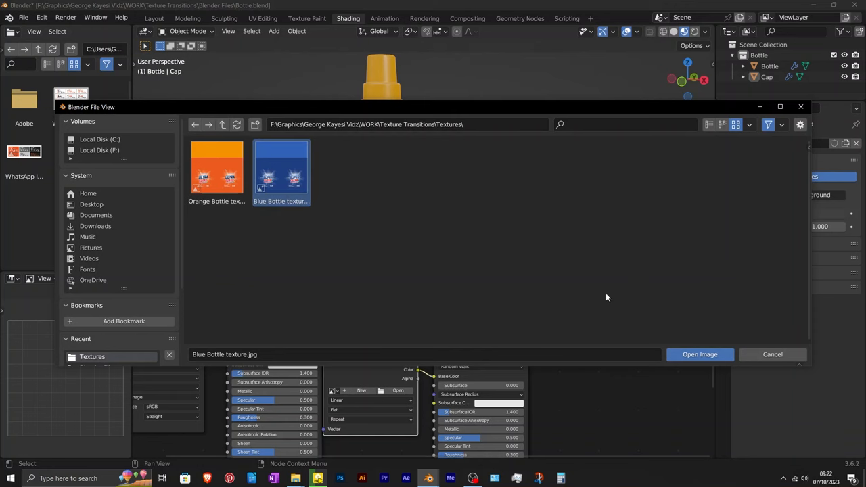
pyautogui.click(700, 354)
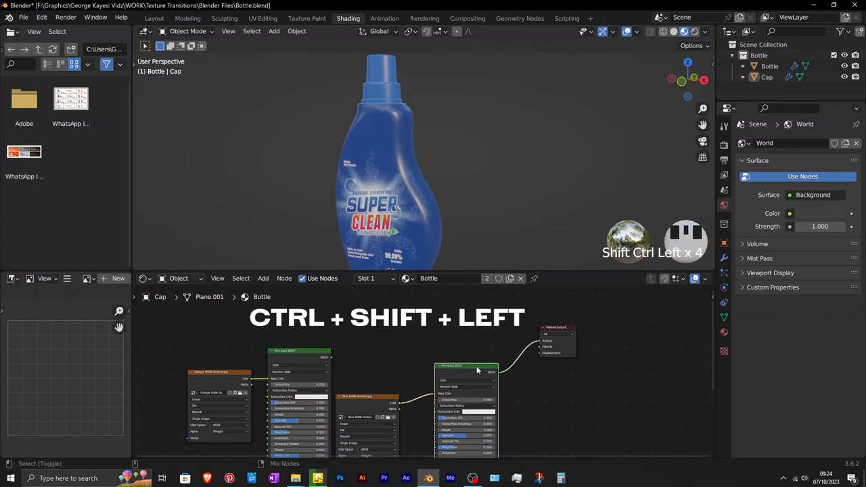
pyautogui.press('ctrl+shift+left')
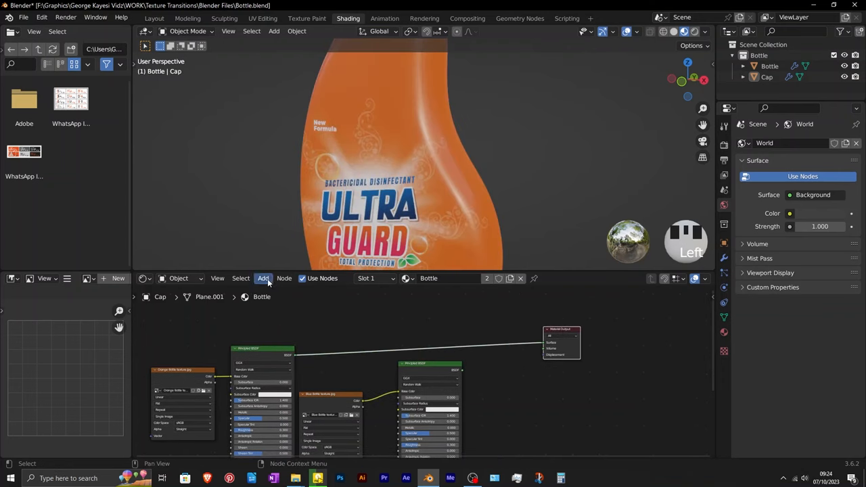
# Step: Drive the Mix Shader factor with a Noise Texture passed through a Color Ramp
pyautogui.click(263, 279)
pyautogui.write('no')
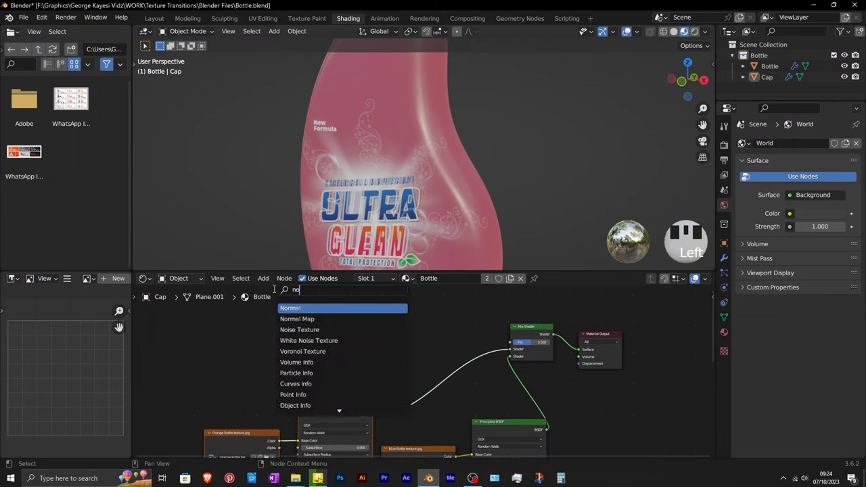
pyautogui.click(299, 330)
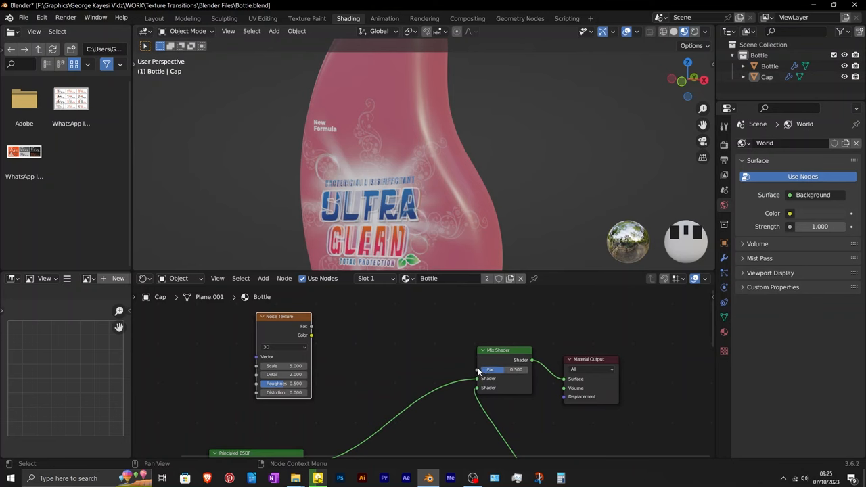
pyautogui.moveTo(311, 336); pyautogui.dragTo(447, 355)
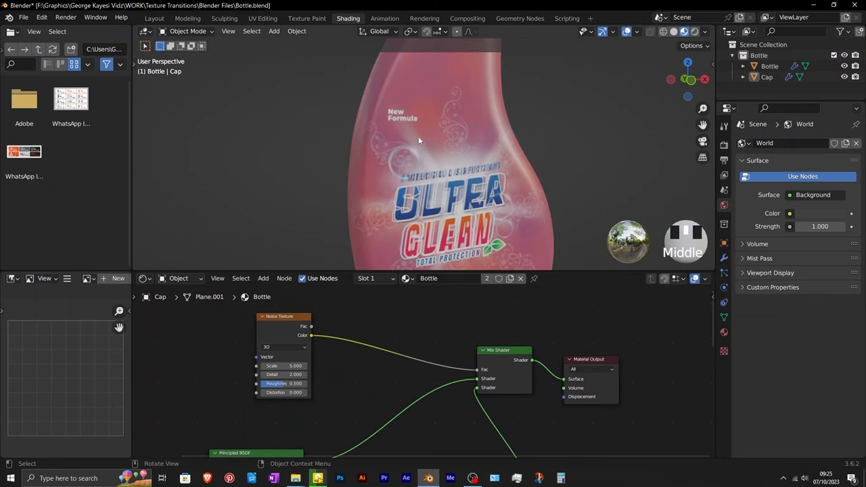
pyautogui.write('color')
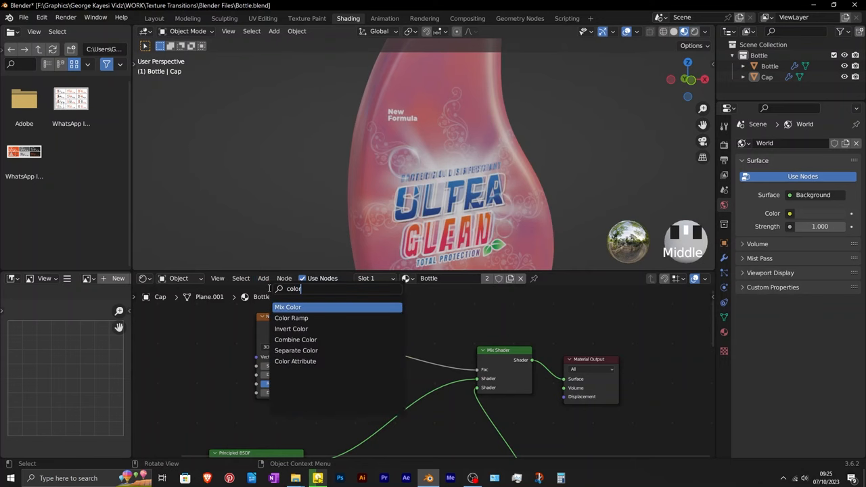
pyautogui.click(291, 318)
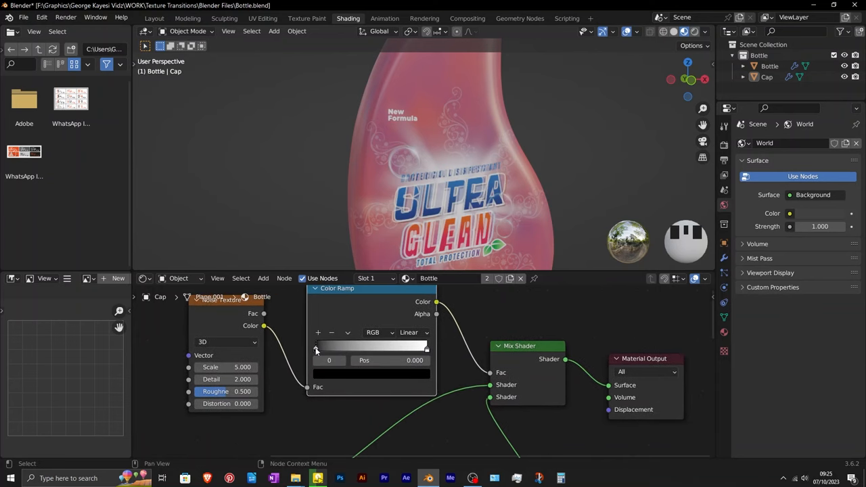
# Step: Pull the ramp's black and white stops together for a crisp blotchy orange-blue transition
pyautogui.moveTo(317, 346); pyautogui.dragTo(371, 347)
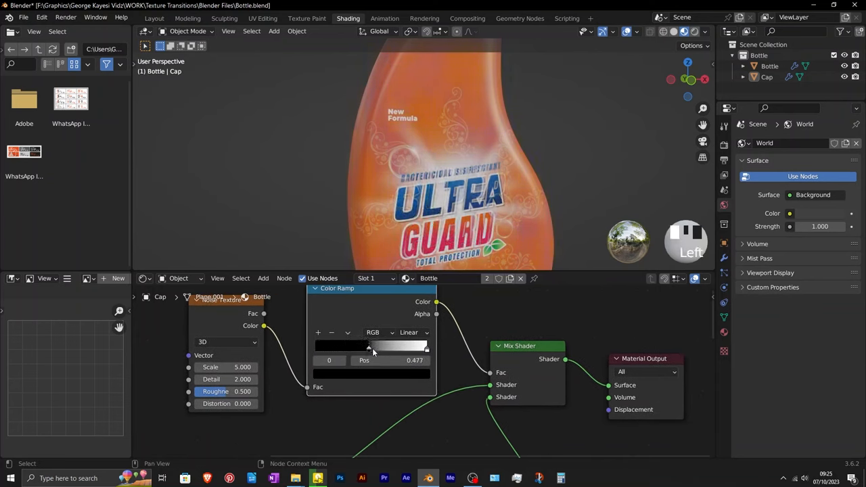
pyautogui.moveTo(371, 349); pyautogui.dragTo(384, 349)
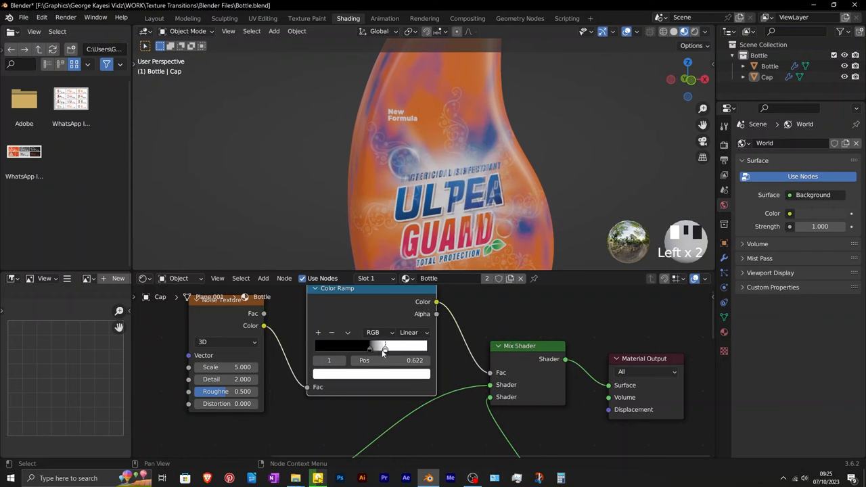
pyautogui.moveTo(384, 347); pyautogui.dragTo(371, 346)
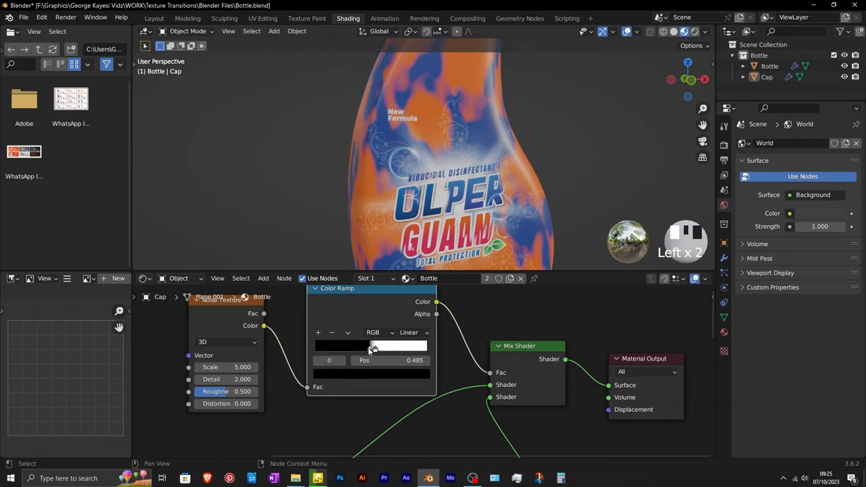
pyautogui.moveTo(372, 347); pyautogui.dragTo(369, 347)
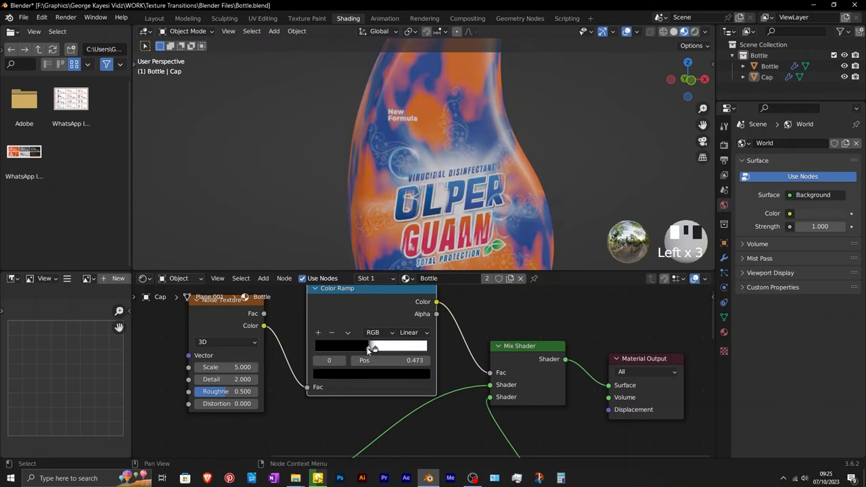
pyautogui.moveTo(433, 156); pyautogui.dragTo(425, 215)
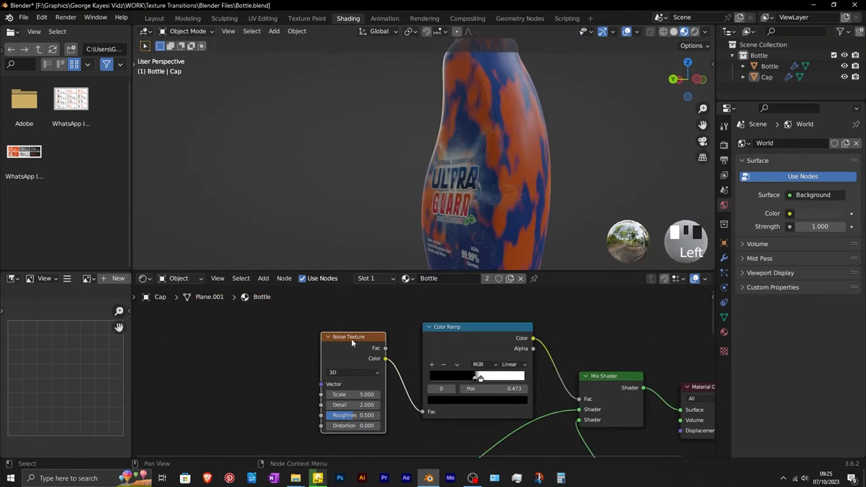
# Step: Enable the Node Wrangler add-on in Preferences and add an Emission shader to the bottle material
pyautogui.click(40, 16)
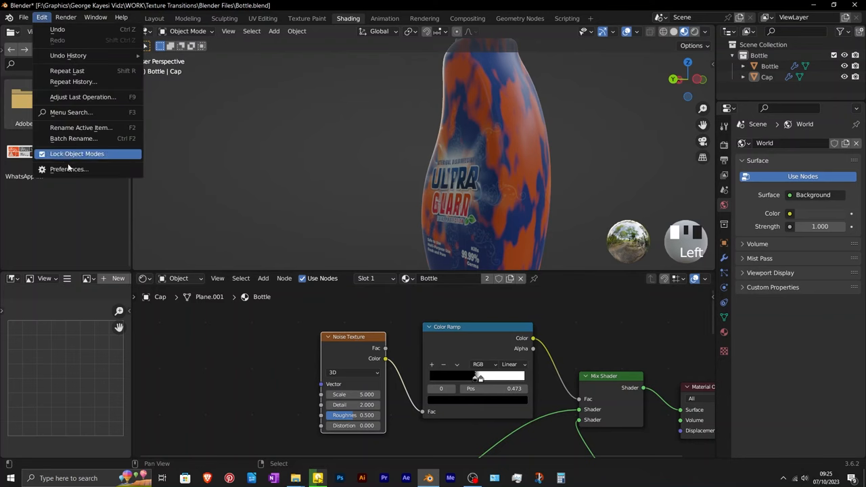
pyautogui.click(68, 169)
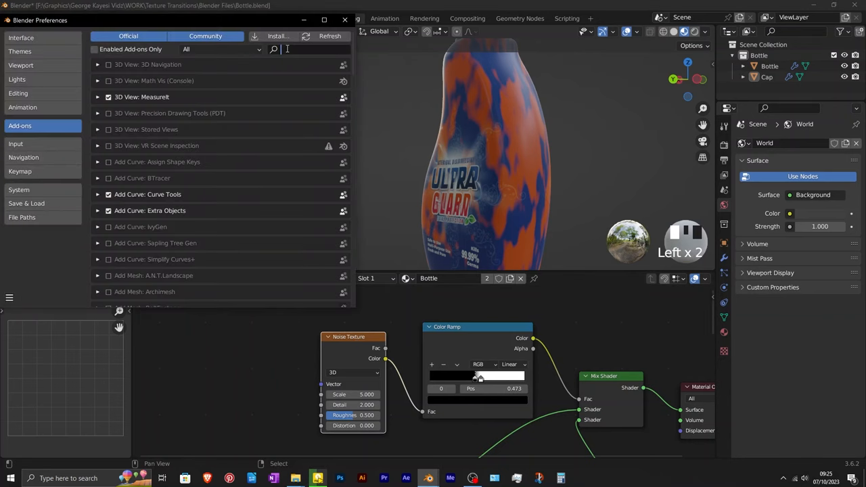
pyautogui.write('wran')
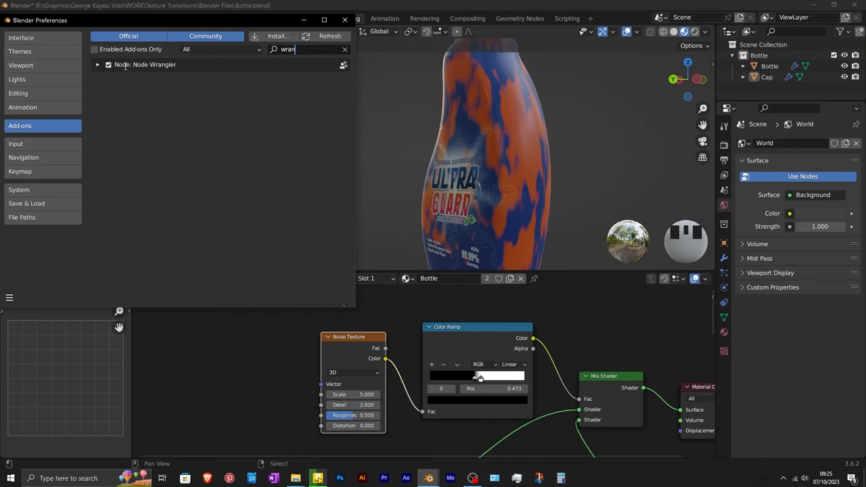
pyautogui.click(344, 19)
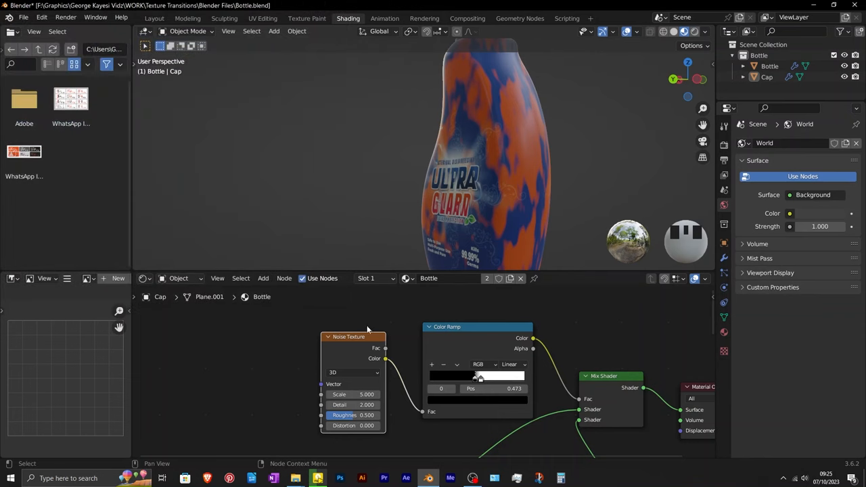
pyautogui.press('ctrl+t')
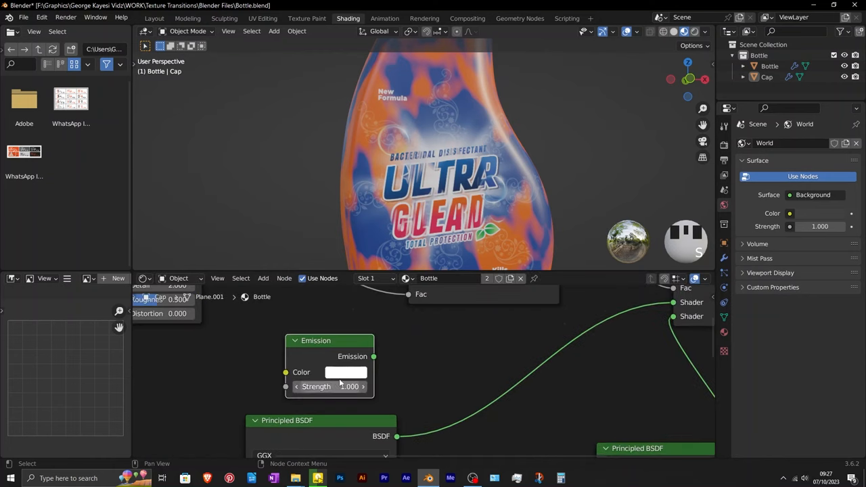
# Step: Set the duplicated Color Ramp stops near 0.47 and 0.49 so a thin band mixes in the glowing emission edge
pyautogui.click(347, 373)
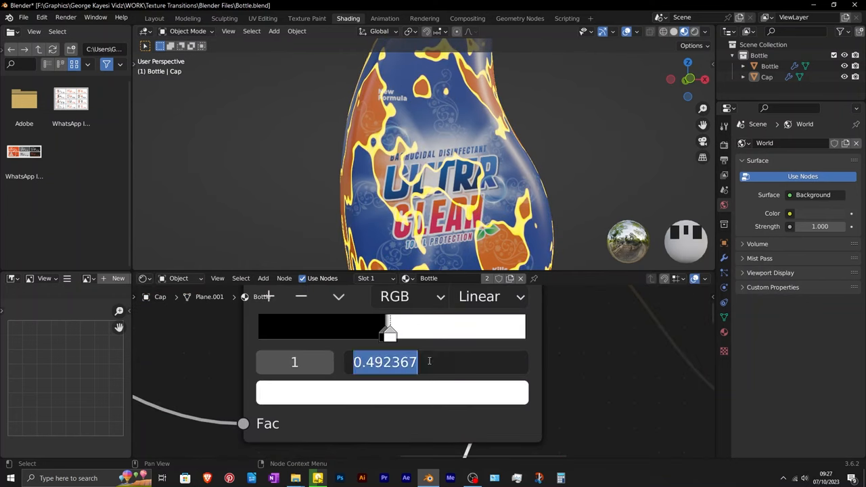
pyautogui.write('.4')
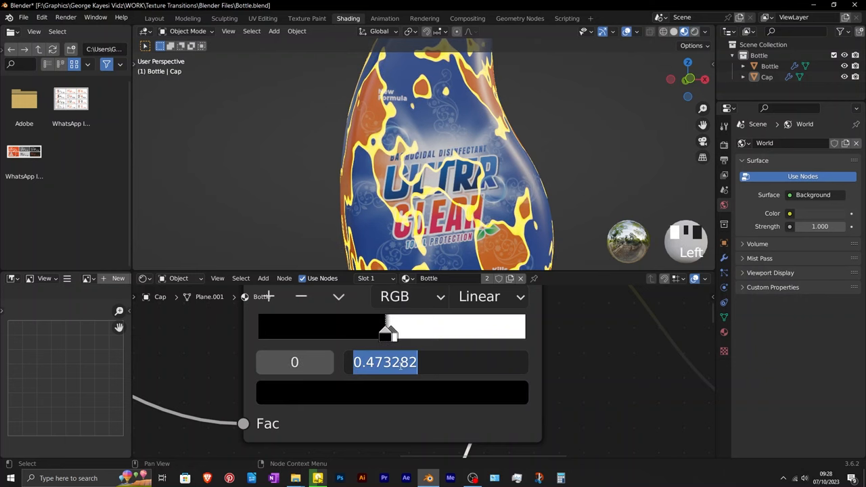
pyautogui.write('.490')
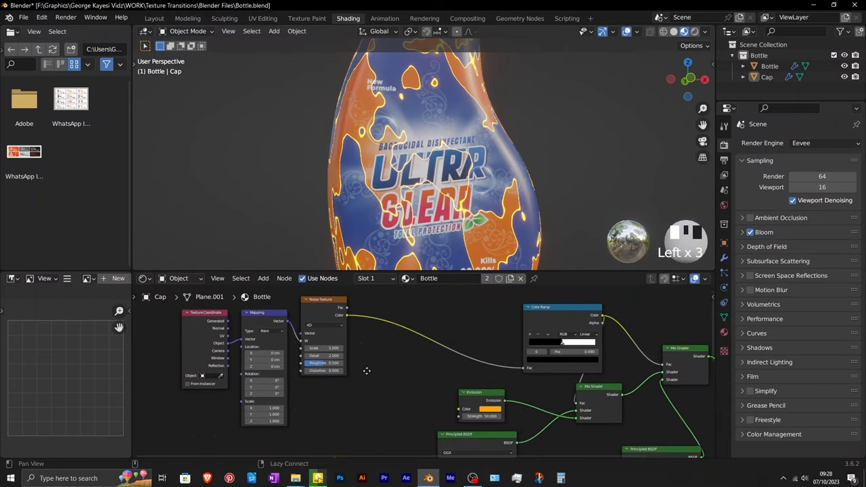
# Step: Mix a Gradient Texture into the noise so the bottle splits into orange and blue halves along a jagged seam
pyautogui.click(263, 279)
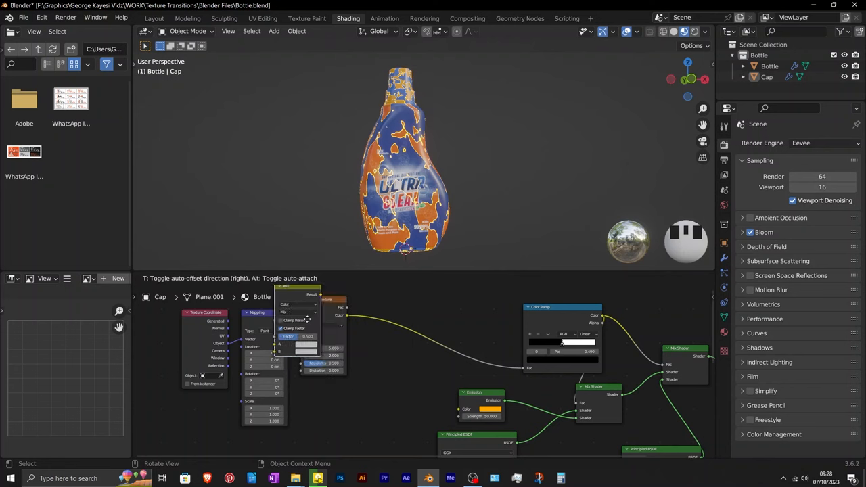
pyautogui.scroll(3)
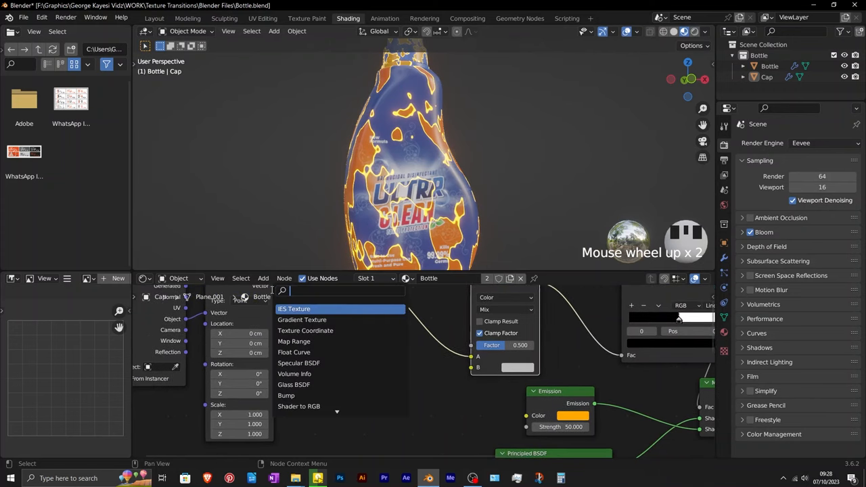
pyautogui.click(302, 320)
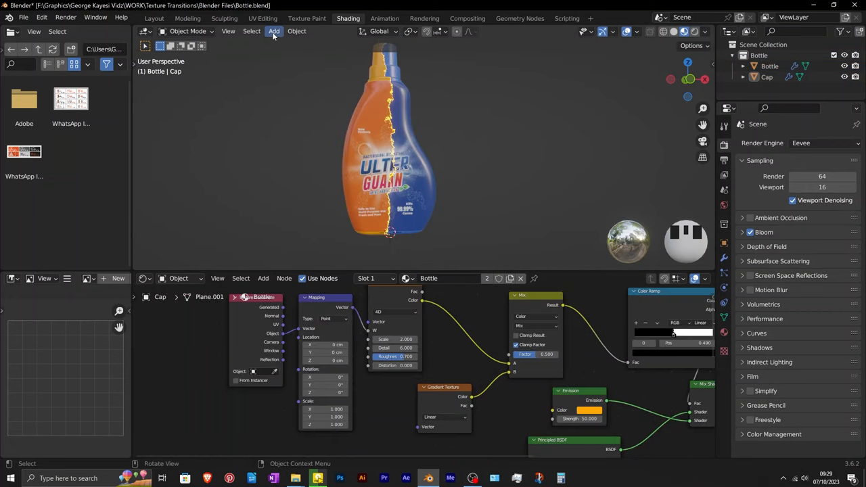
# Step: Add a plain axes empty and assign it as the Texture Coordinate object
pyautogui.click(273, 31)
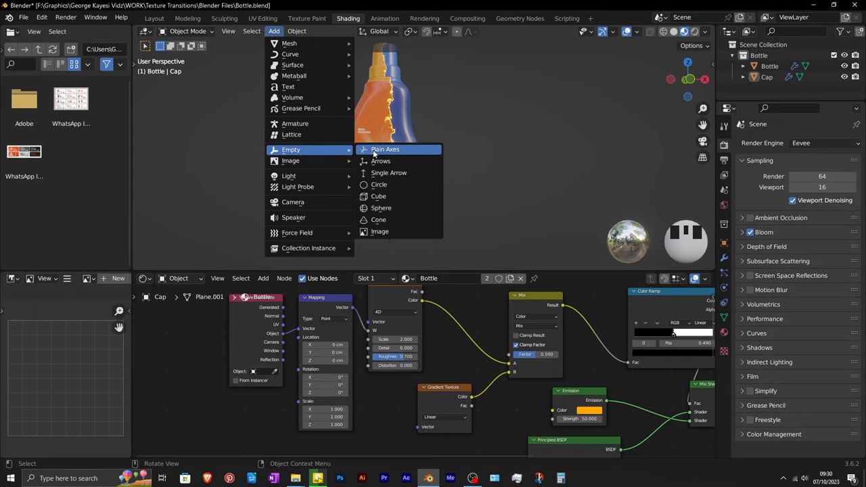
pyautogui.click(385, 149)
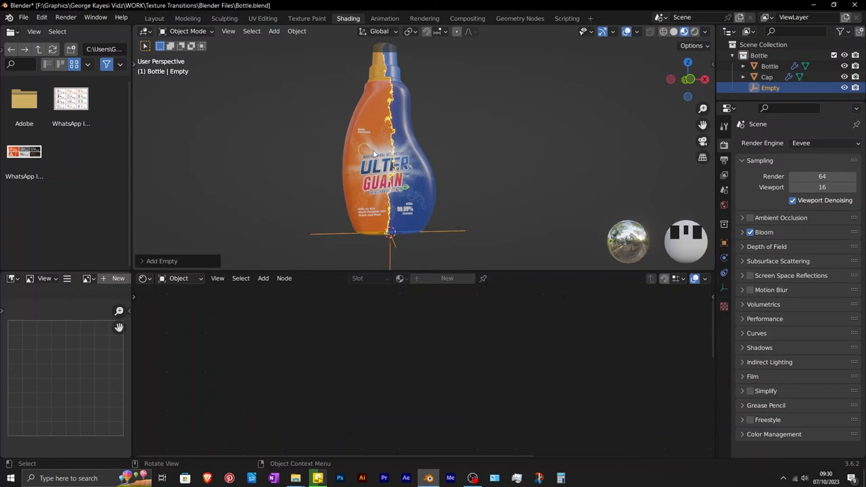
pyautogui.press('g')
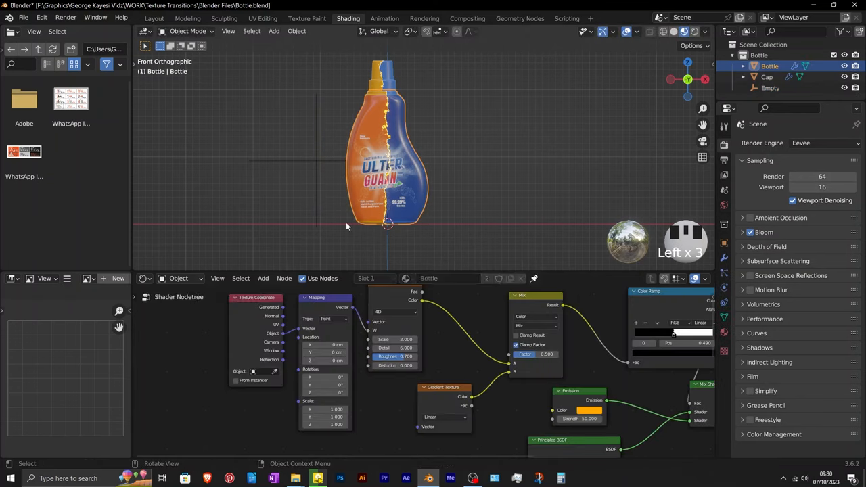
pyautogui.click(770, 88)
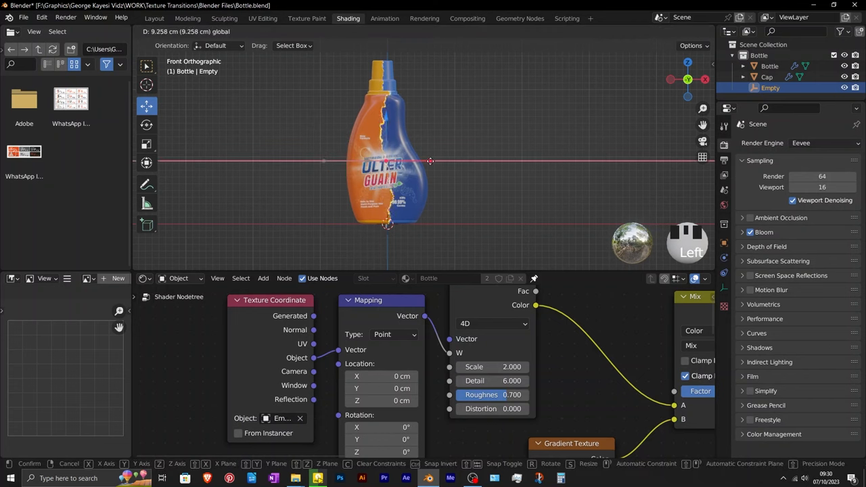
# Step: Move the empty to shift the glowing seam across the bottle, checking its transform in front view
pyautogui.moveTo(430, 161); pyautogui.dragTo(322, 161)
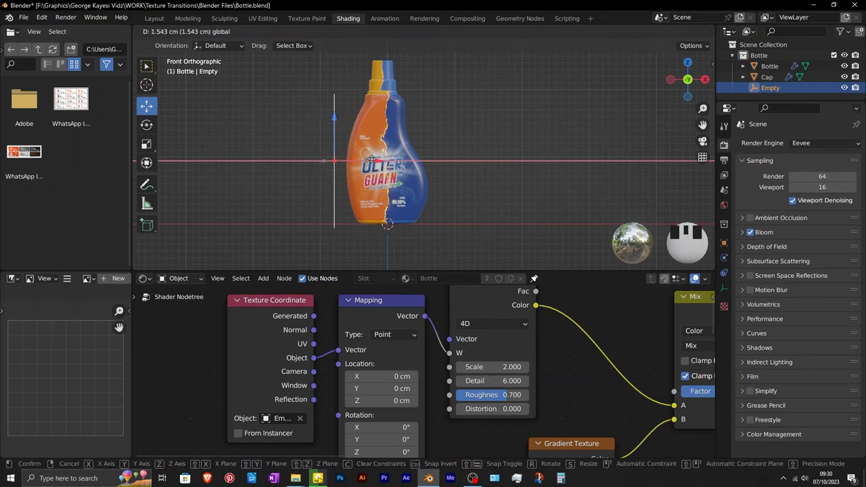
pyautogui.scroll(-3)
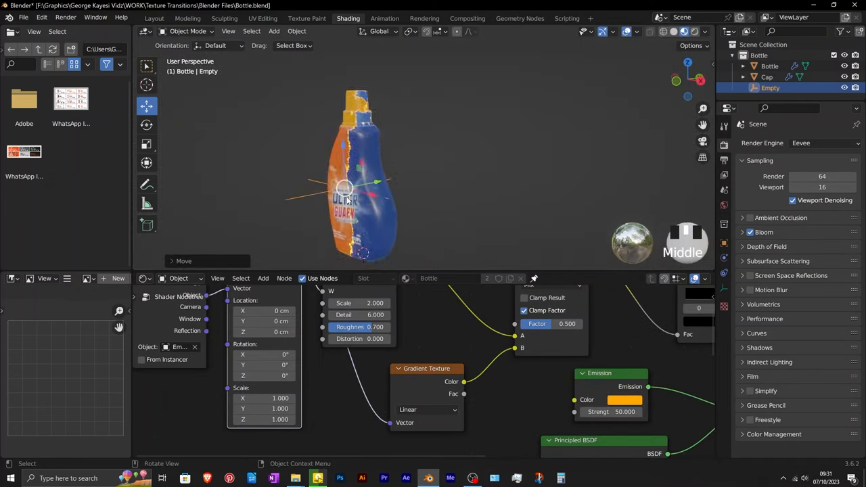
pyautogui.scroll(-3)
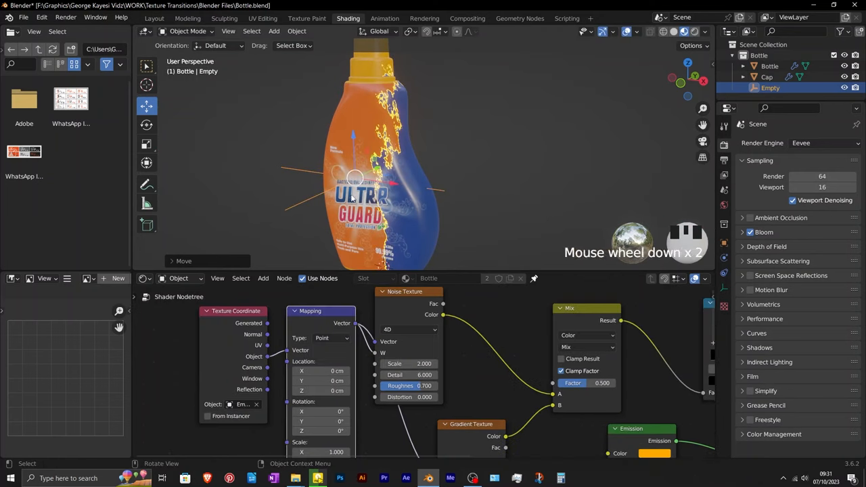
pyautogui.press('n')
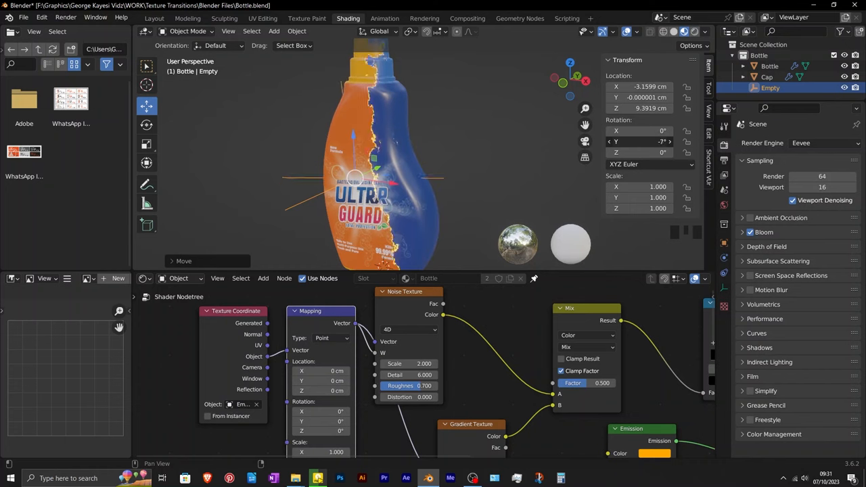
pyautogui.press('KP_1')
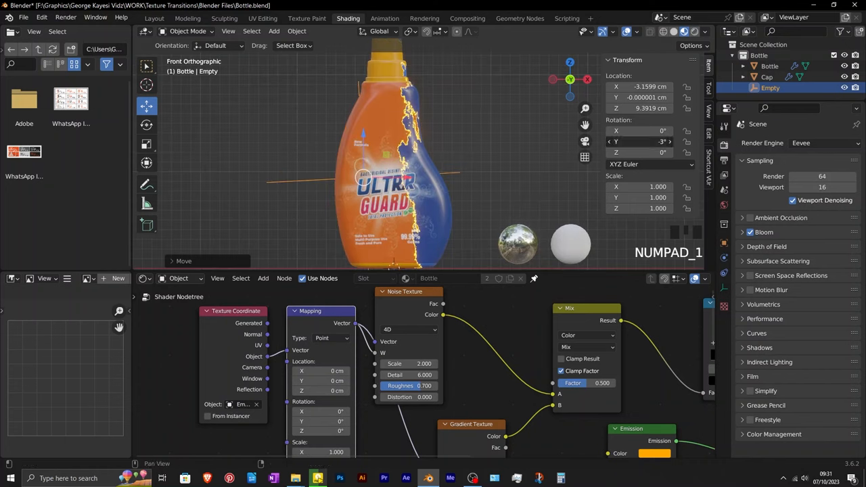